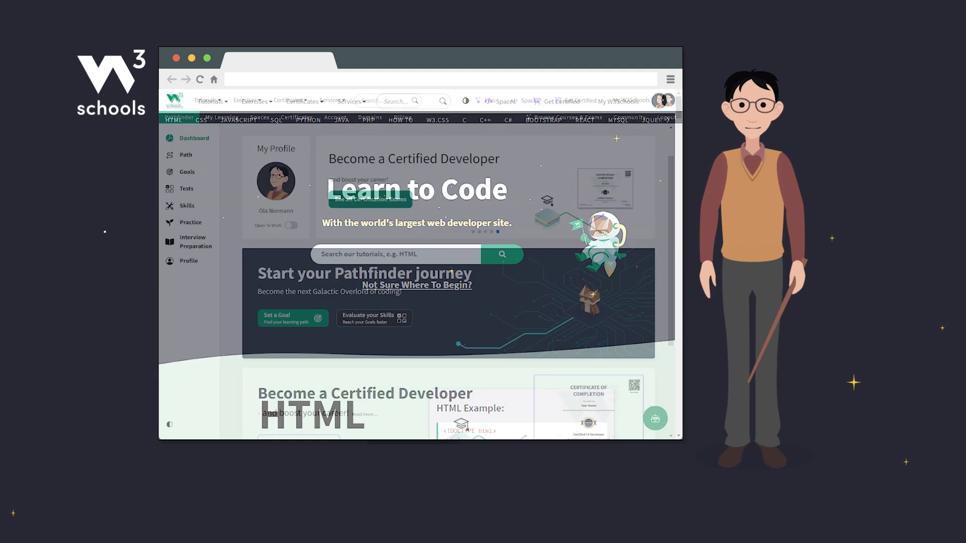
Step: Create a Frontend developer goal with HTML, CSS and JavaScript at Intermediate level, 8 hours weekly
{"action": "left_click", "coordinate": [292, 318]}
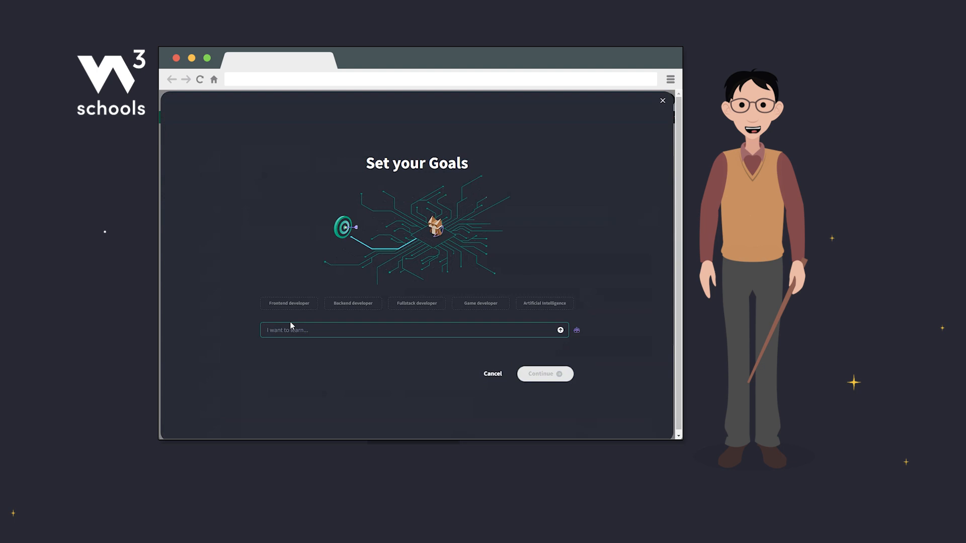
{"action": "left_click", "coordinate": [289, 302]}
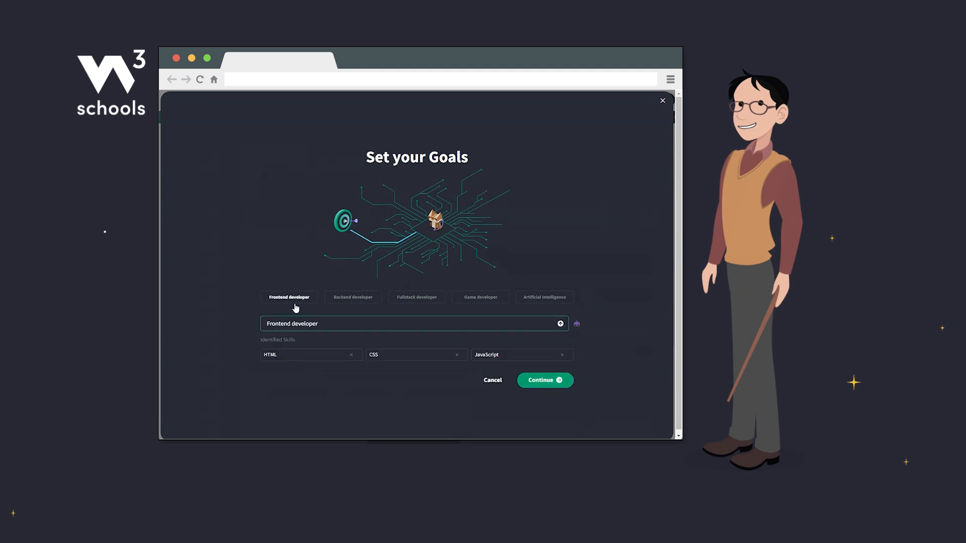
{"action": "left_click", "coordinate": [544, 380]}
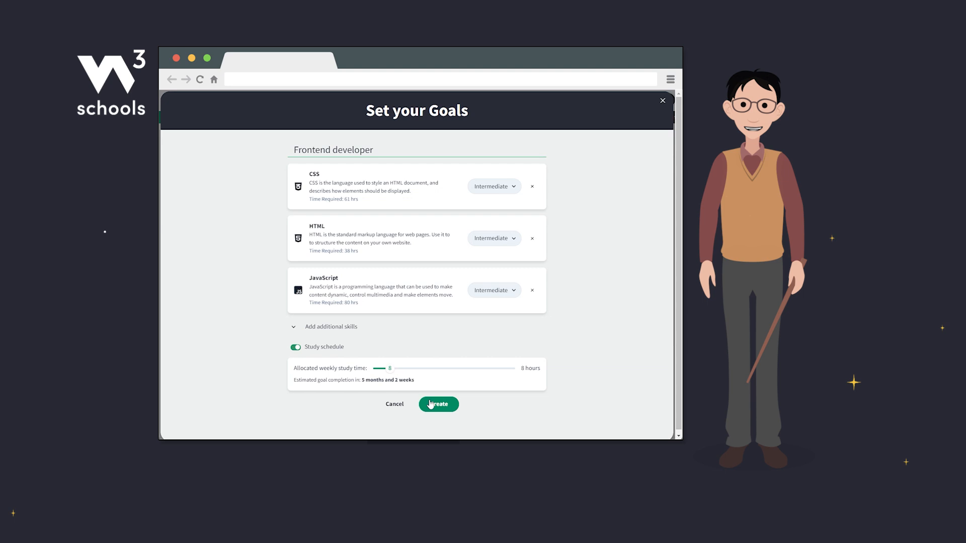
{"action": "left_click", "coordinate": [438, 405]}
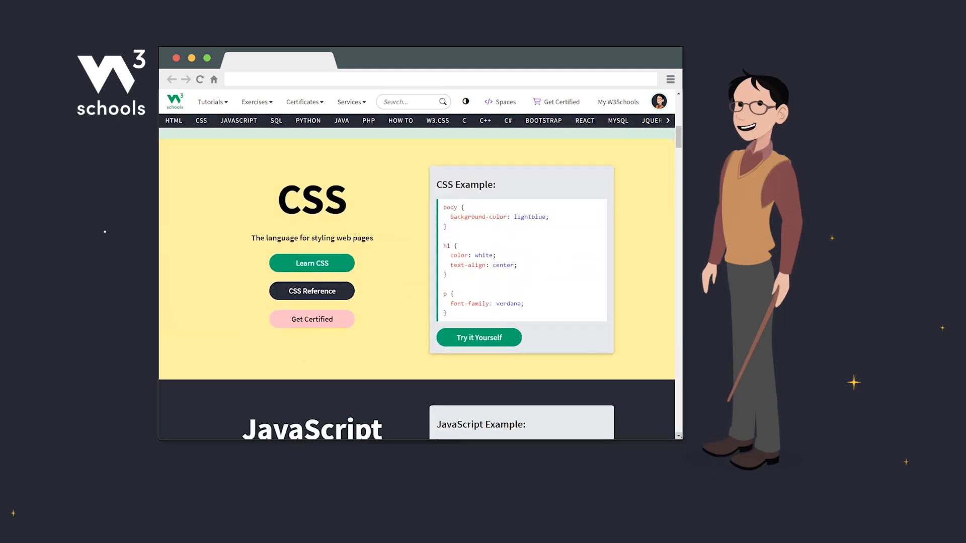
Step: Browse past the CSS, Python and SQL sections to HTML Colors and load its Text Color example in the Try-it editor
{"action": "scroll", "scroll_direction": "down", "scroll_amount": 3}
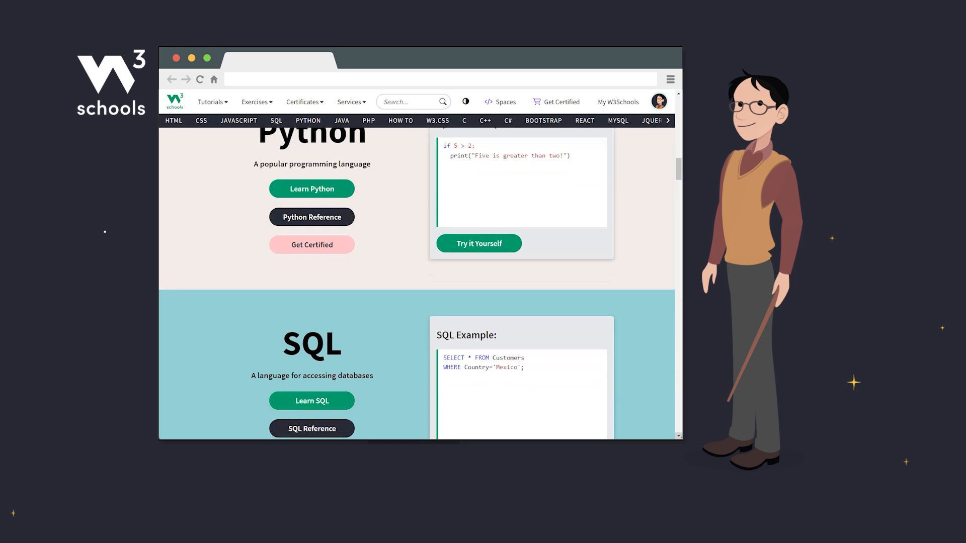
{"action": "scroll", "scroll_direction": "down", "scroll_amount": 3}
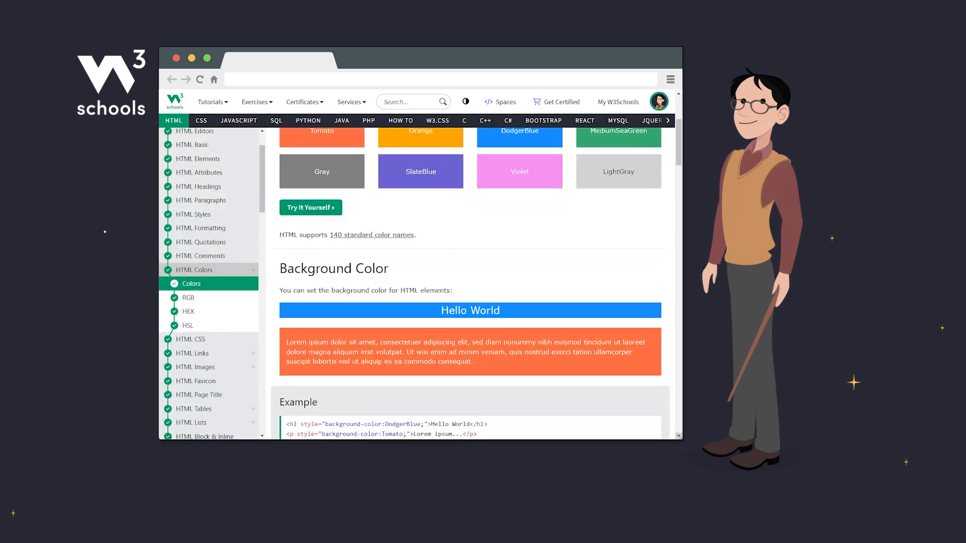
{"action": "scroll", "scroll_direction": "down", "scroll_amount": 3}
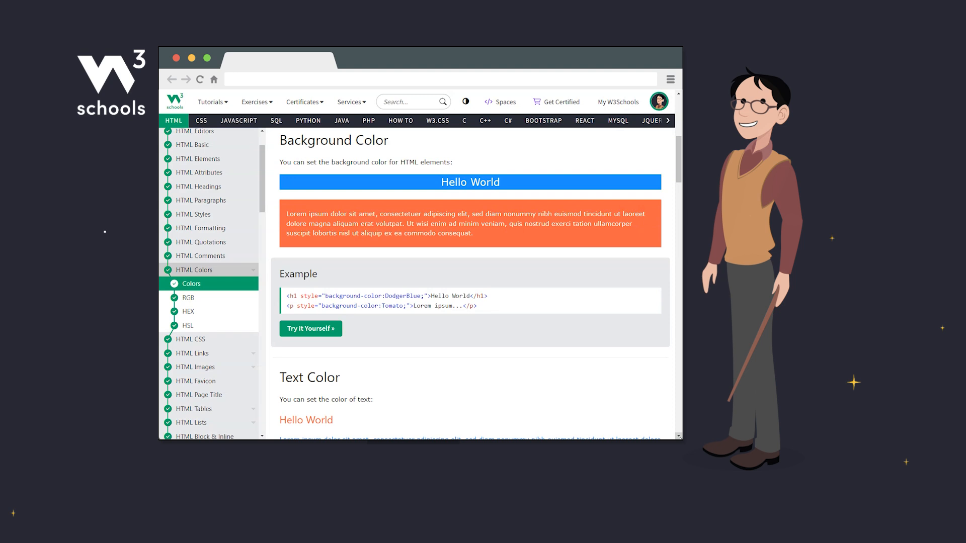
{"action": "scroll", "scroll_direction": "down", "scroll_amount": 3}
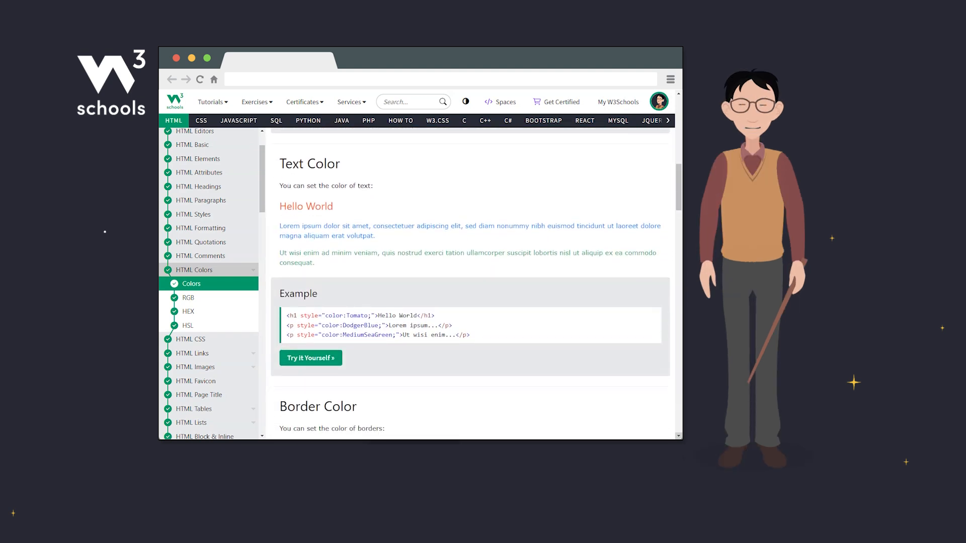
{"action": "left_click", "coordinate": [310, 358]}
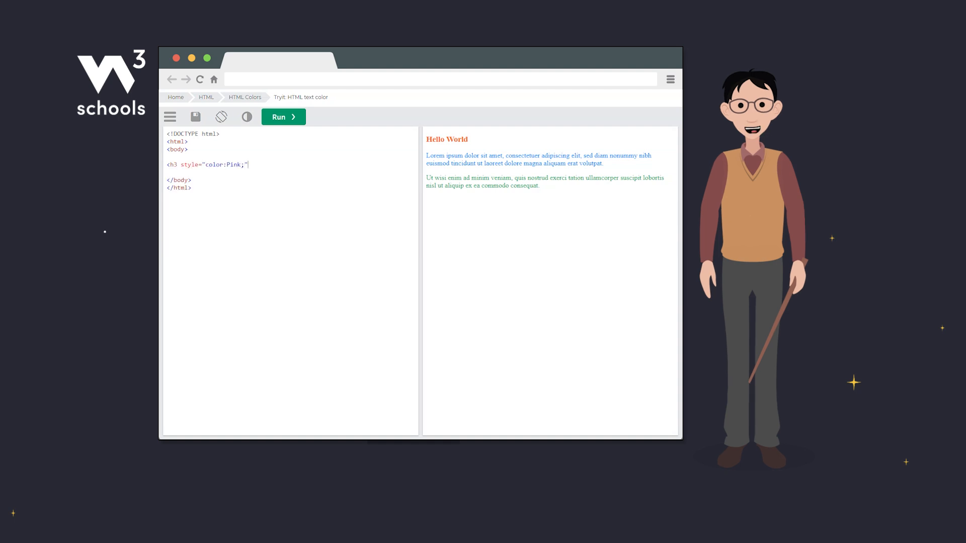
Step: Add an h3 'Hi Everybody!' heading and a 'Welcome to w3schools.com!' paragraph with inline colors and run the code
{"action": "type", "text": "\">Hi Everybody!</h3>"}
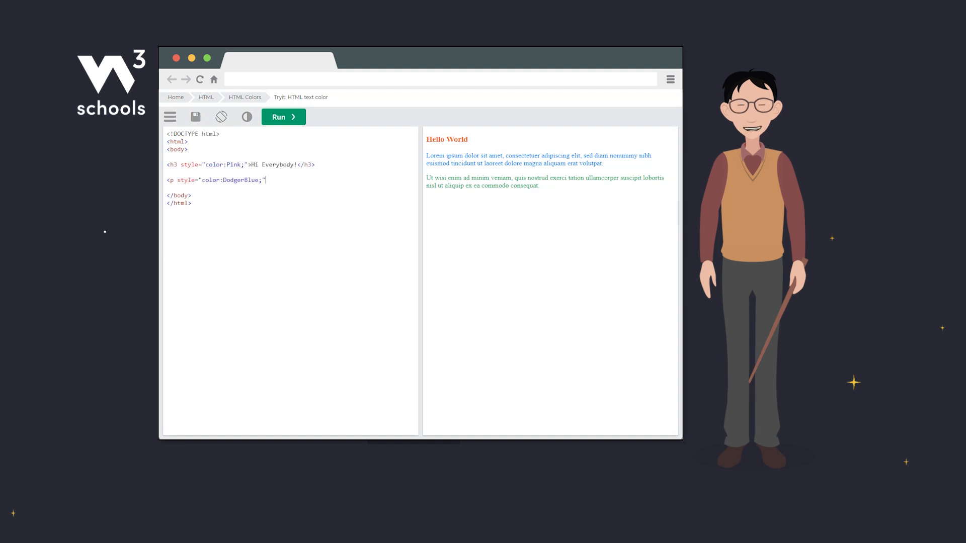
{"action": "type", "text": "Welcome to w3schools.com! Here, you can write code and see the result right away!</p>"}
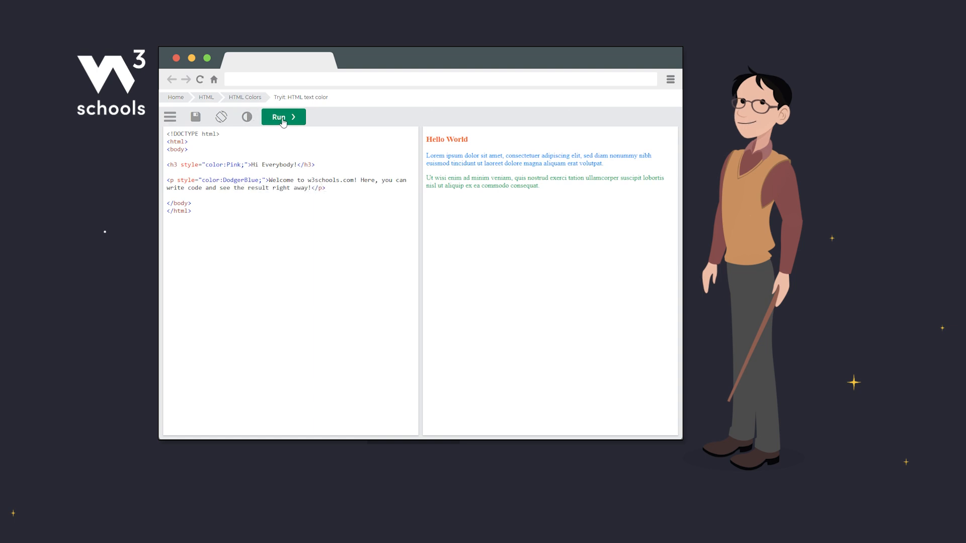
{"action": "left_click", "coordinate": [282, 116]}
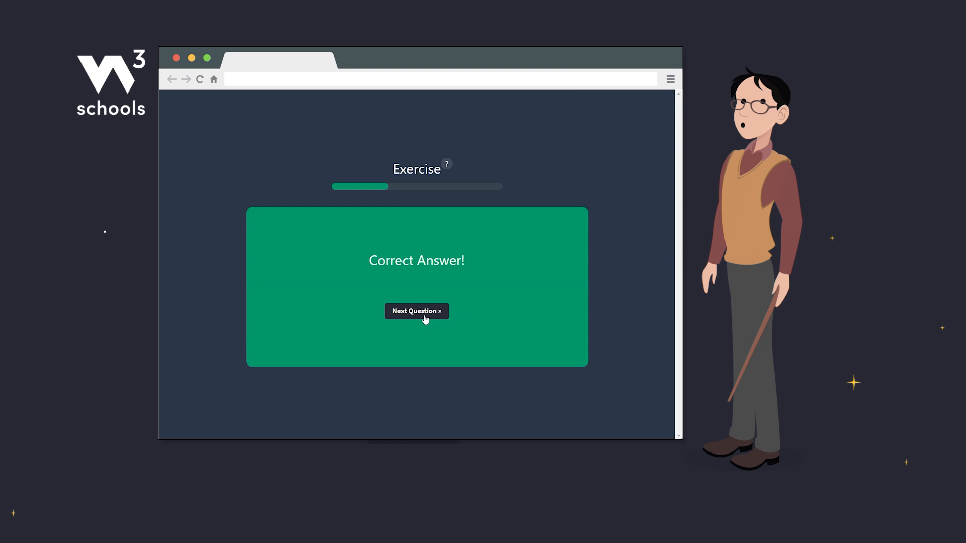
Step: Answer the next React exercise question with npm start and submit it
{"action": "left_click", "coordinate": [417, 311]}
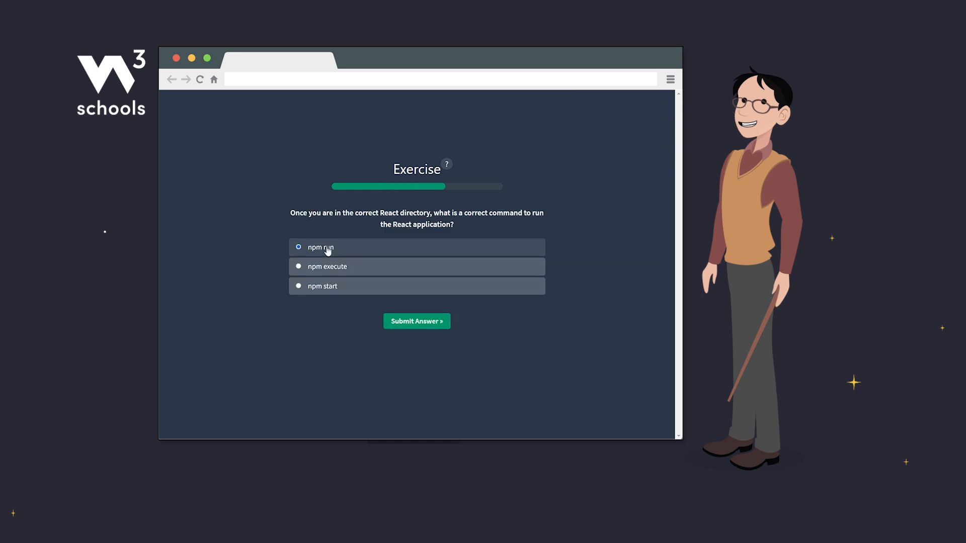
{"action": "left_click", "coordinate": [322, 286]}
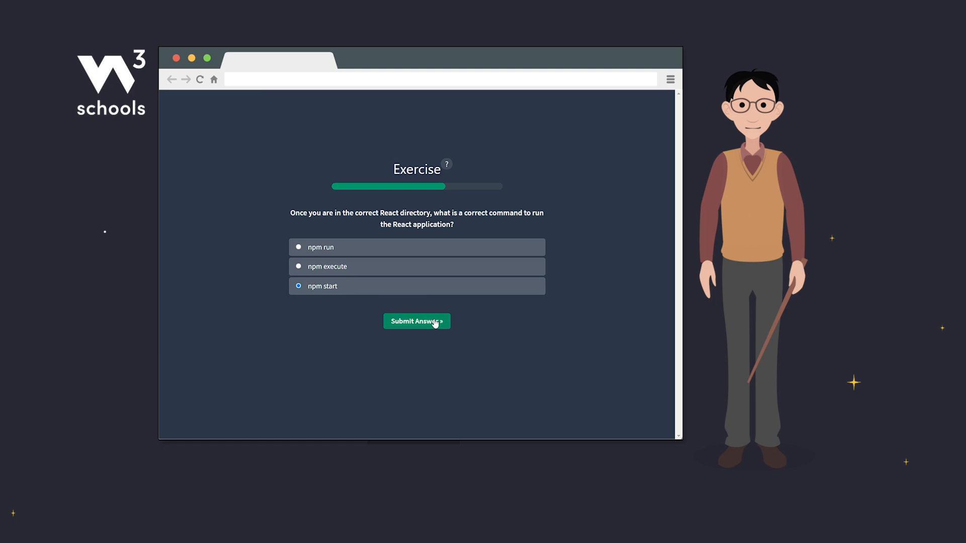
{"action": "left_click", "coordinate": [416, 321]}
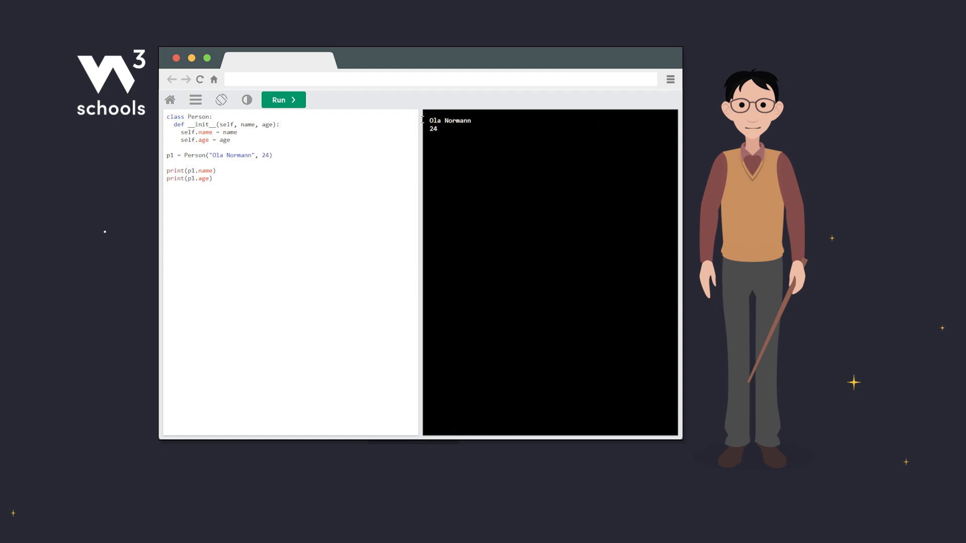
Step: Run the Python Person class example so it prints Ola Normann and 24
{"action": "left_click", "coordinate": [170, 99]}
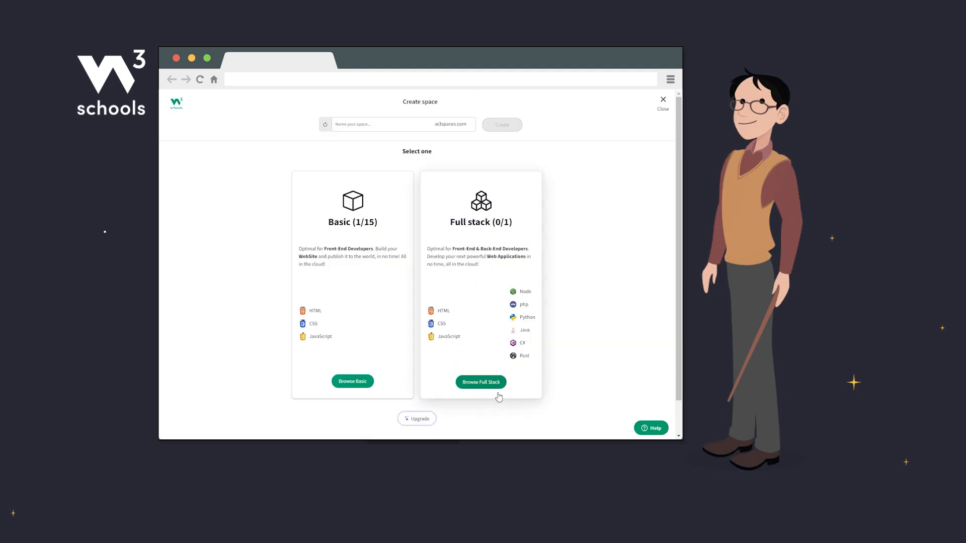
Step: Browse the Full stack templates for a new W3Schools space
{"action": "left_click", "coordinate": [481, 382]}
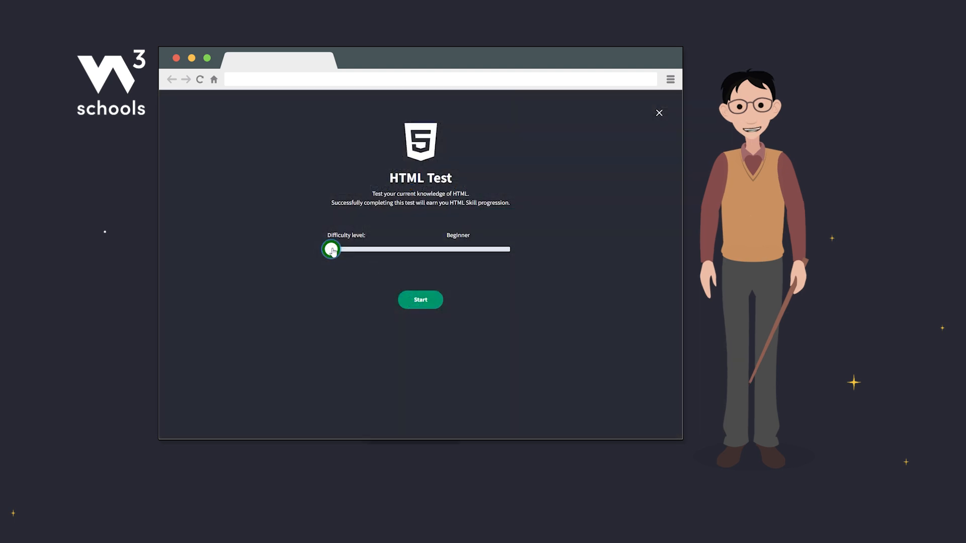
Step: Set the HTML skill test difficulty slider to Beginner
{"action": "left_click", "coordinate": [420, 299]}
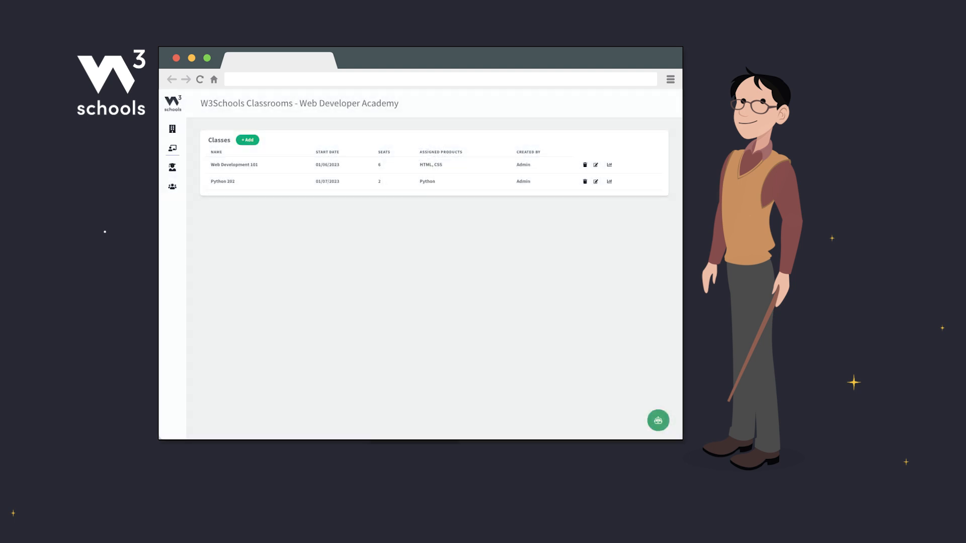
Step: Enter the Web Development 101 class and view its per-student HTML and CSS progress details
{"action": "left_click", "coordinate": [233, 165]}
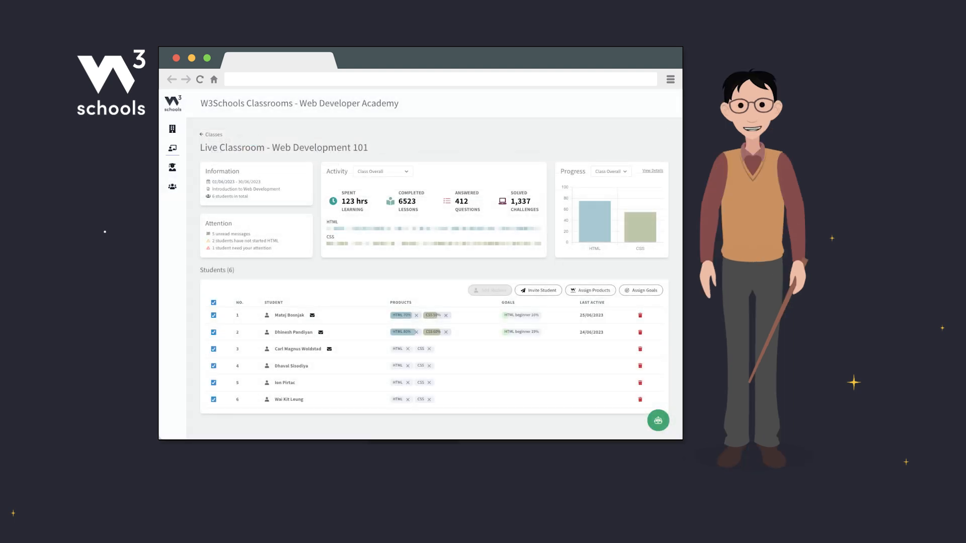
{"action": "left_click", "coordinate": [652, 170]}
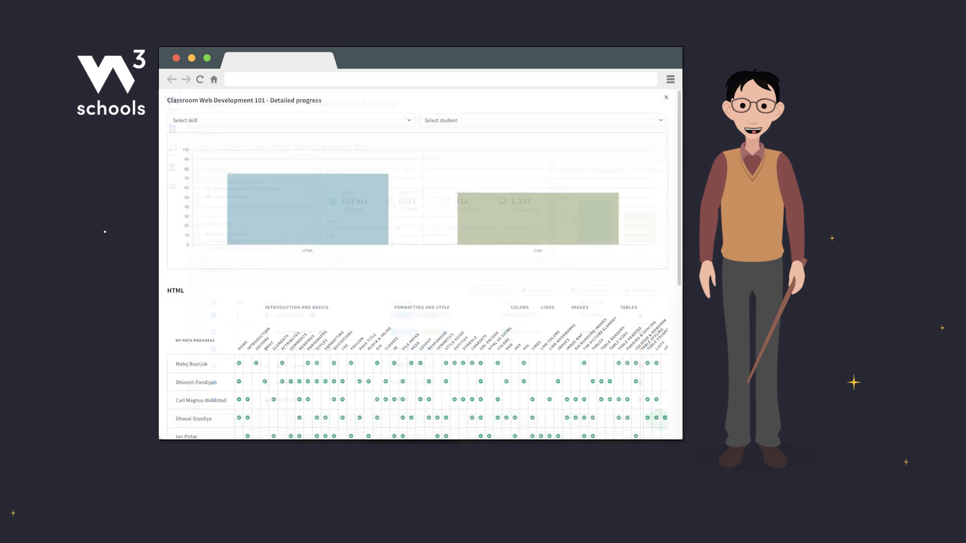